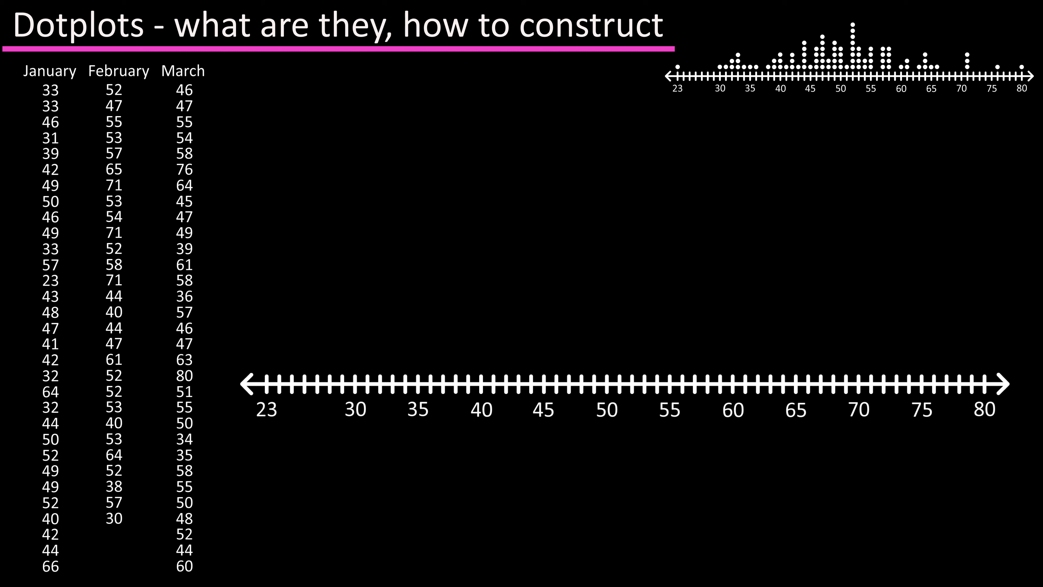
Advance the animation to show the pink highlight box around January's first value, 33.
{"action": "left_click", "coordinate": [49, 90]}
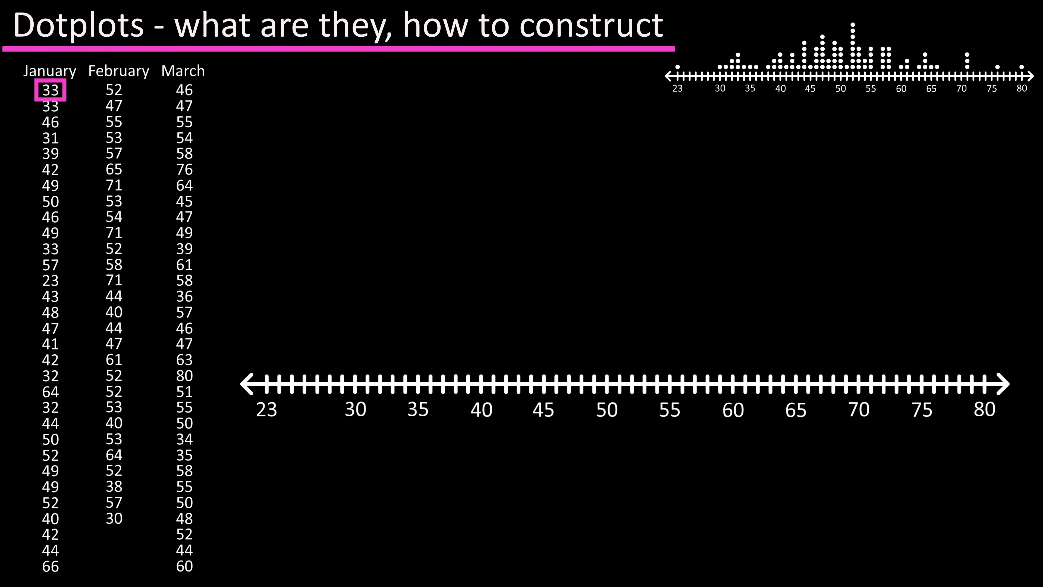